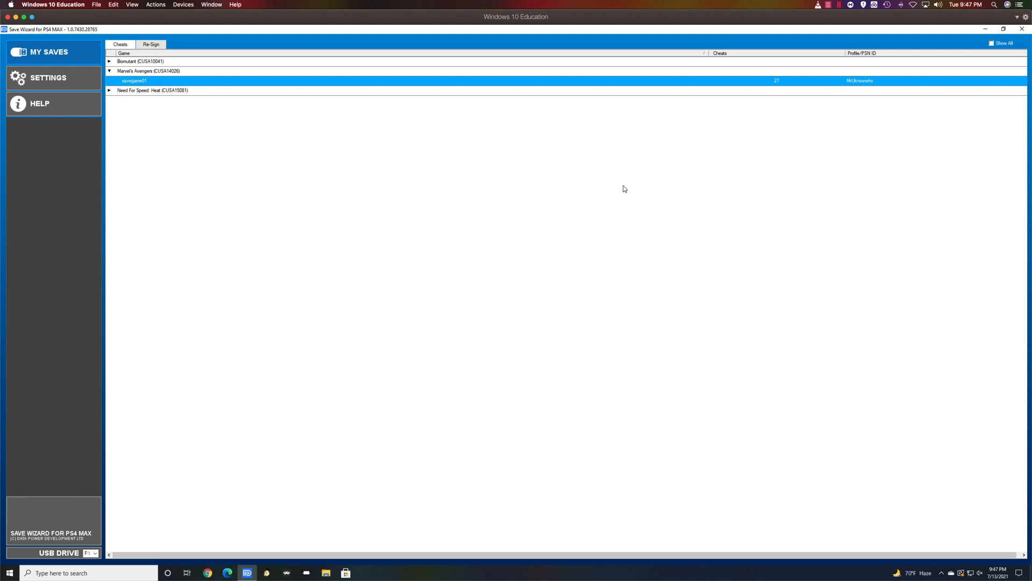
mouse_move(626, 189)
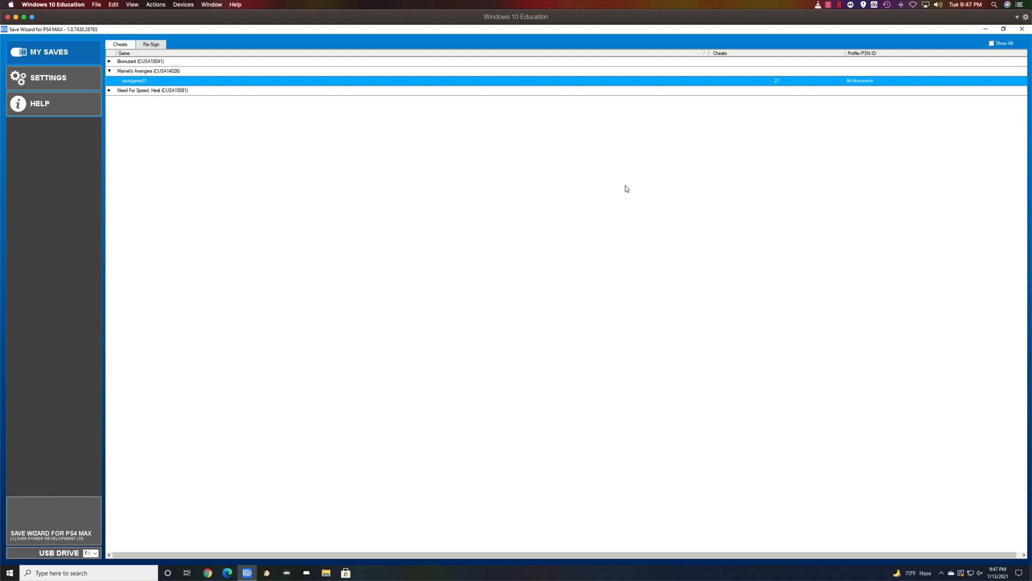
mouse_move(231, 180)
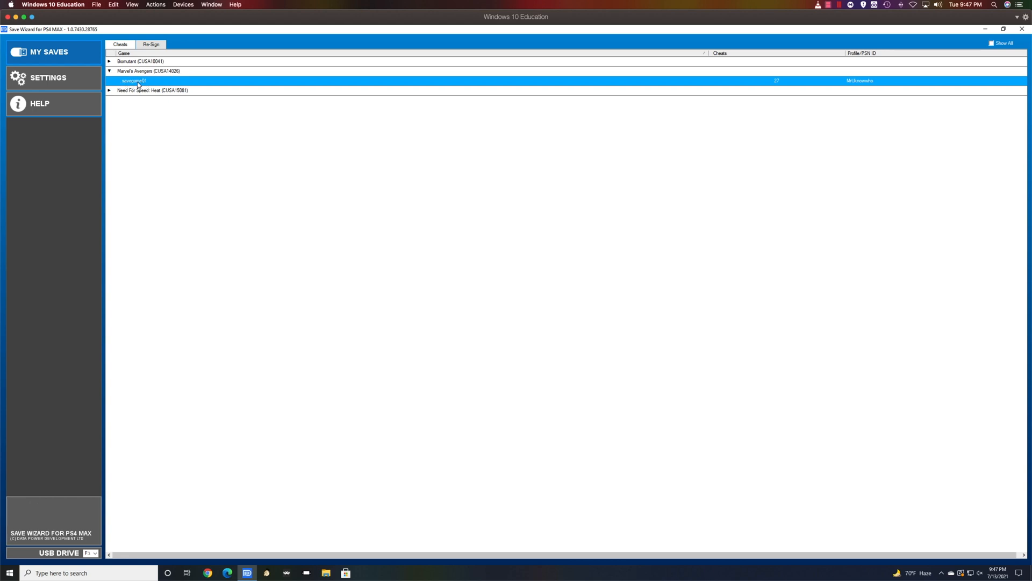
- Compare save options: Marvel's Avengers offers Advanced Mode, Need for Speed Heat shows it greyed out
right_click(134, 81)
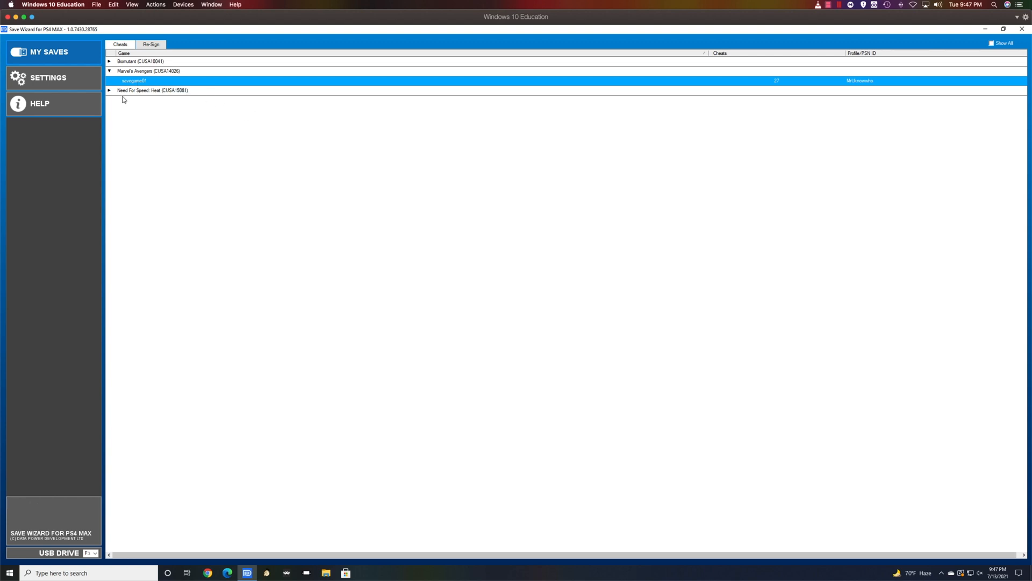
mouse_move(153, 96)
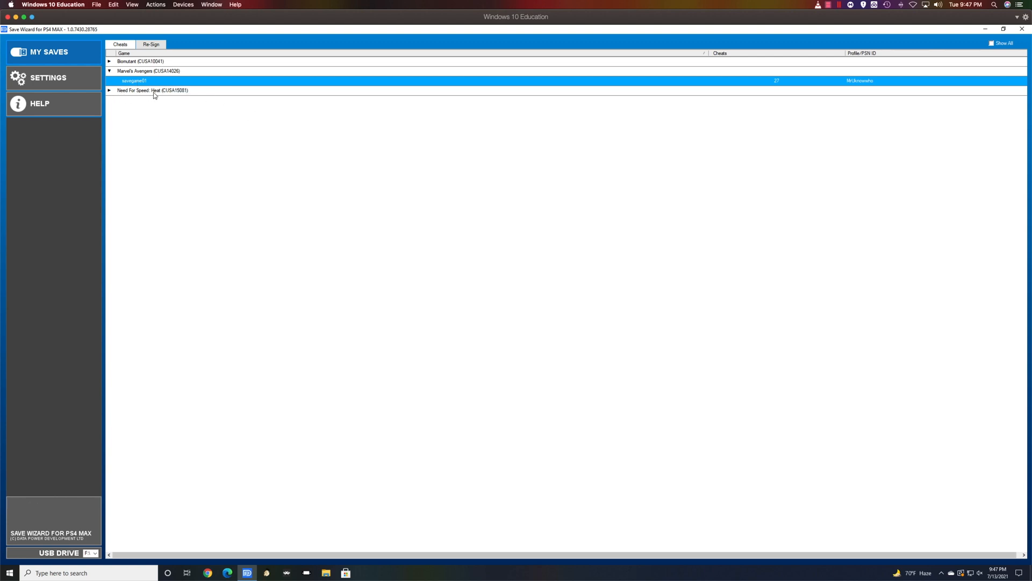
left_click(158, 90)
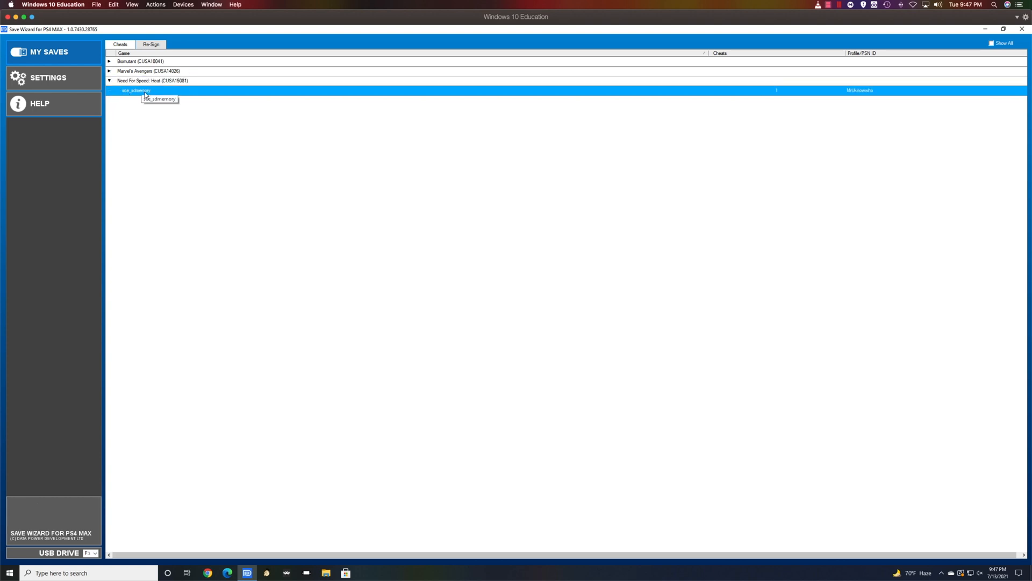
right_click(136, 90)
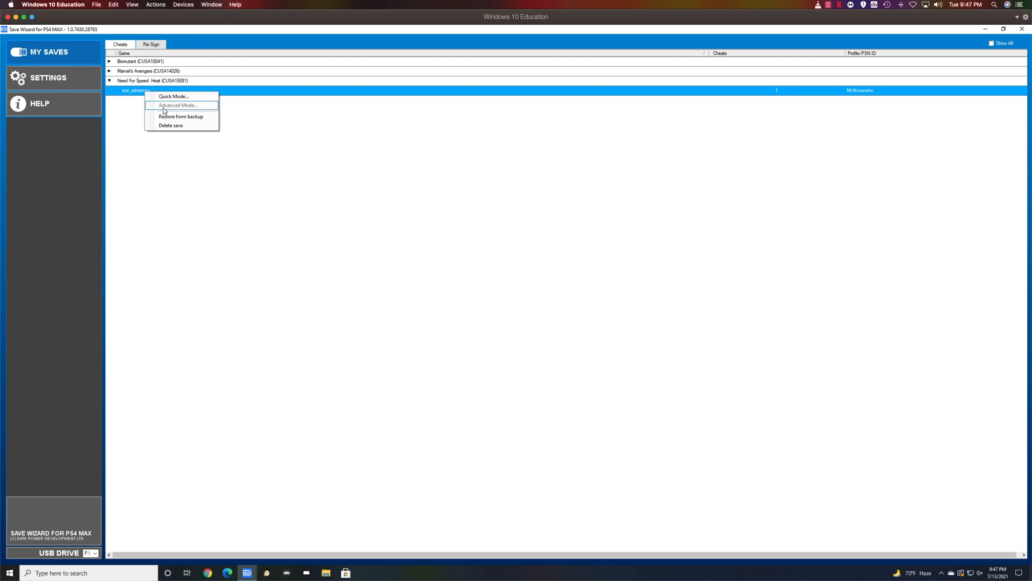
mouse_move(170, 110)
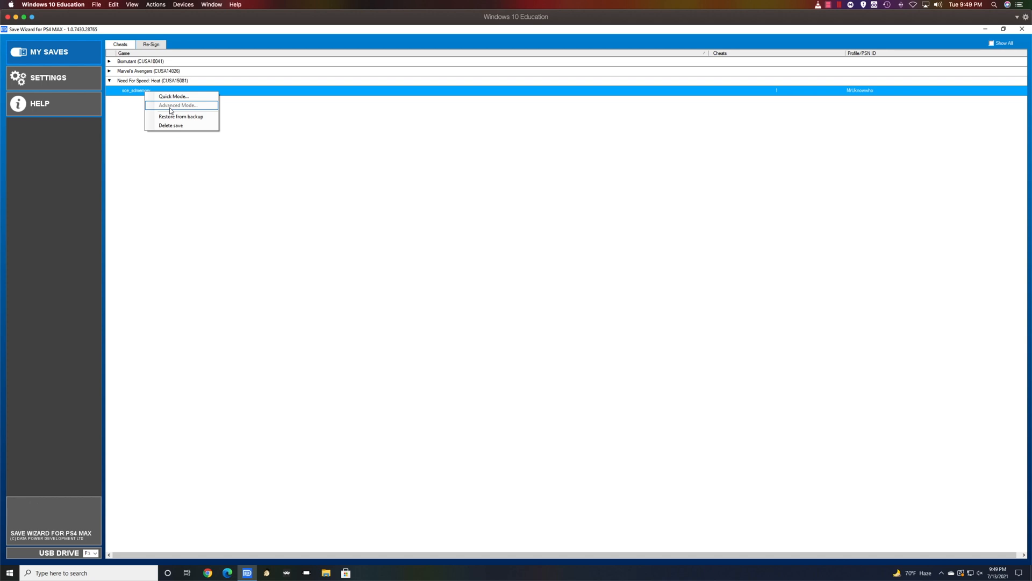
- View the Need for Speed Heat quick cheats, which offer only Max Money, then close them
left_click(174, 96)
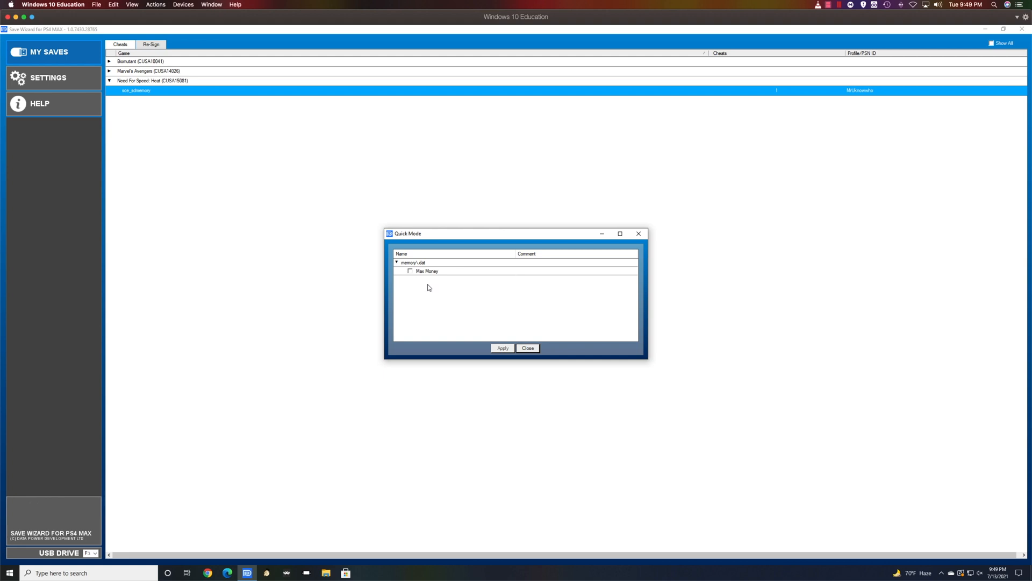
mouse_move(430, 287)
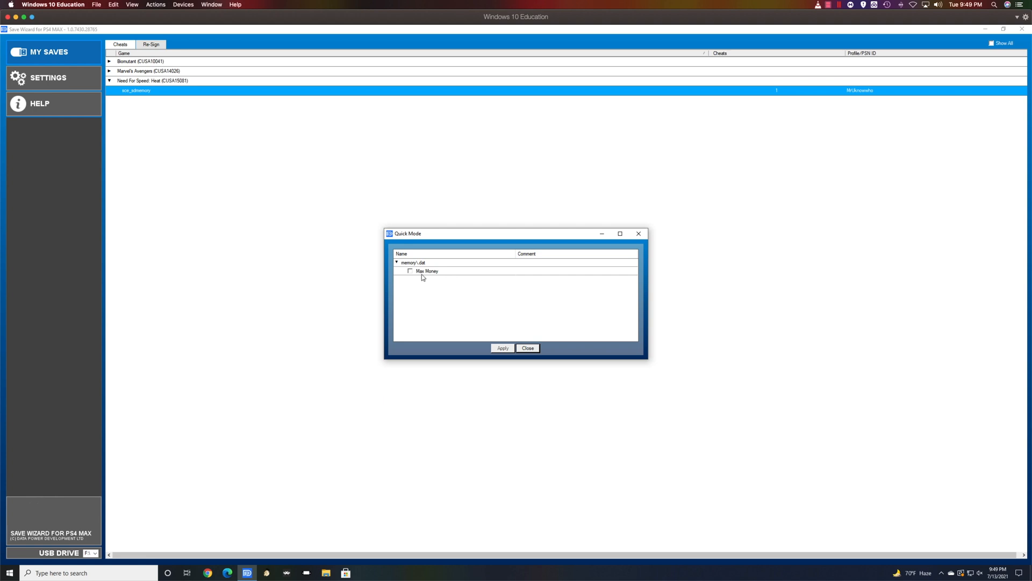
mouse_move(632, 273)
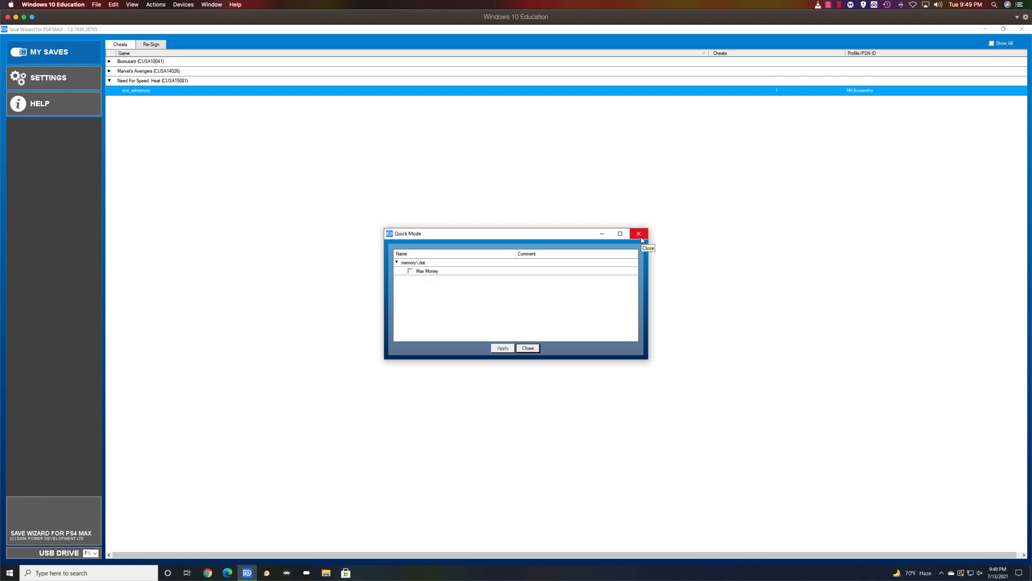
left_click(638, 233)
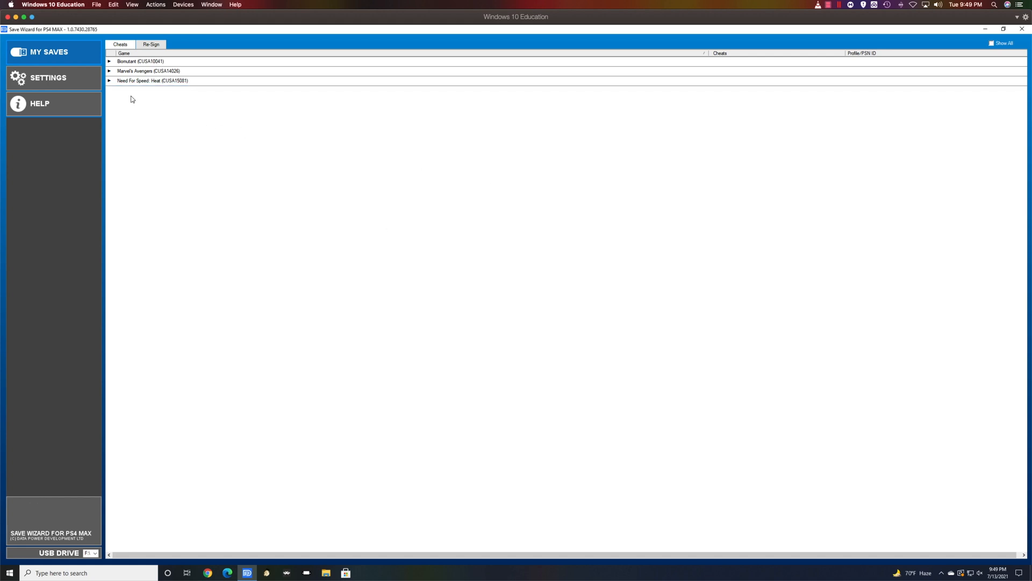
- Collapse the Need for Speed Heat save and expand Marvel's Avengers to show savegame01 with 27 cheats
left_click(109, 81)
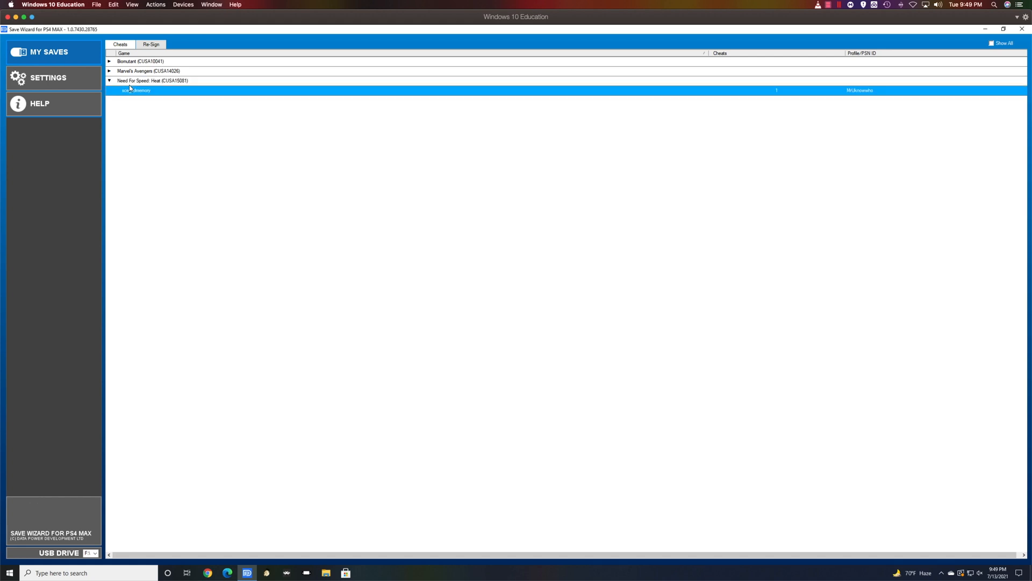
double_click(136, 91)
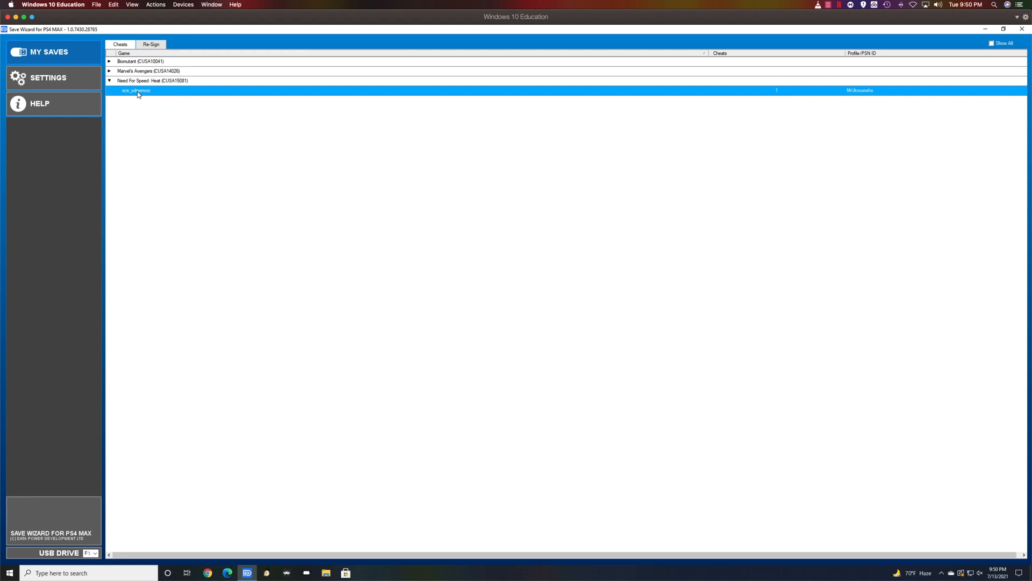
left_click(110, 71)
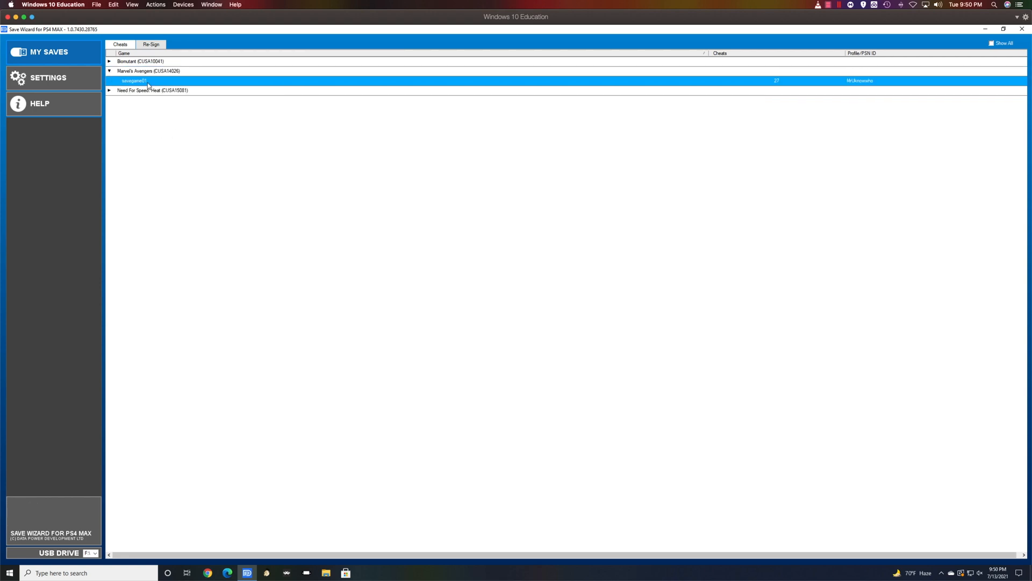
- Bring up the options menu for the Marvel's Avengers savegame01 save
right_click(135, 81)
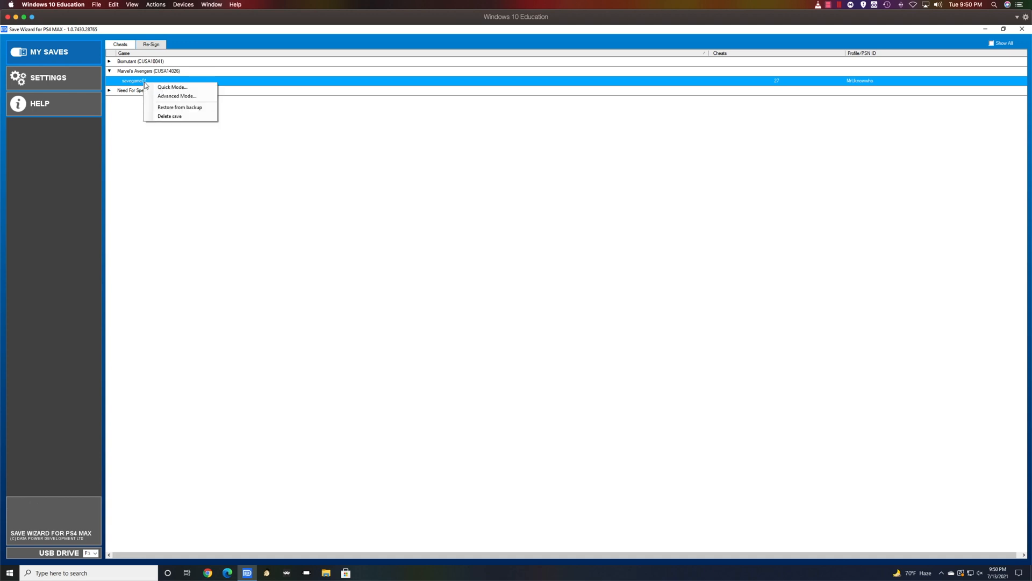
mouse_move(176, 96)
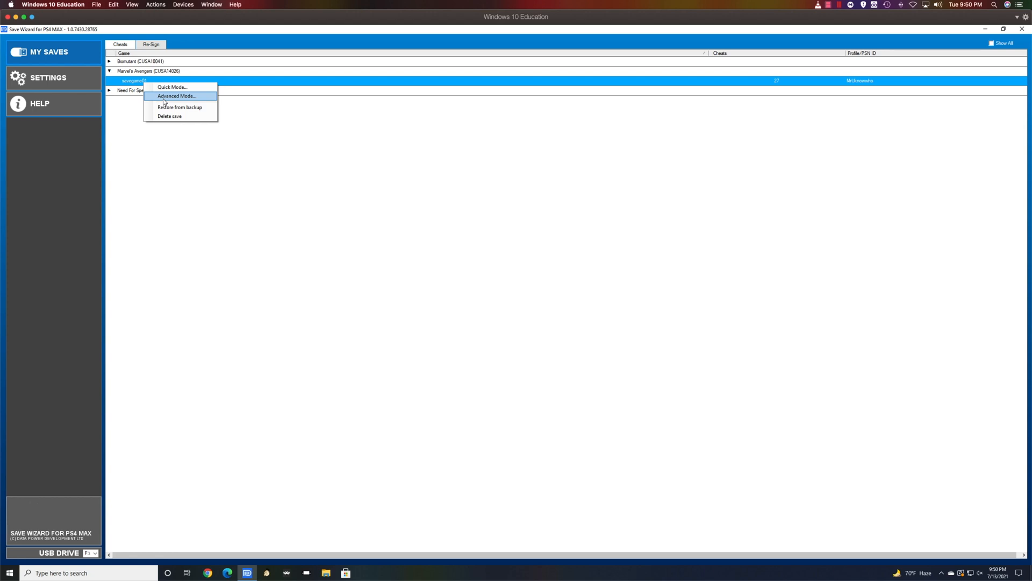
mouse_move(160, 105)
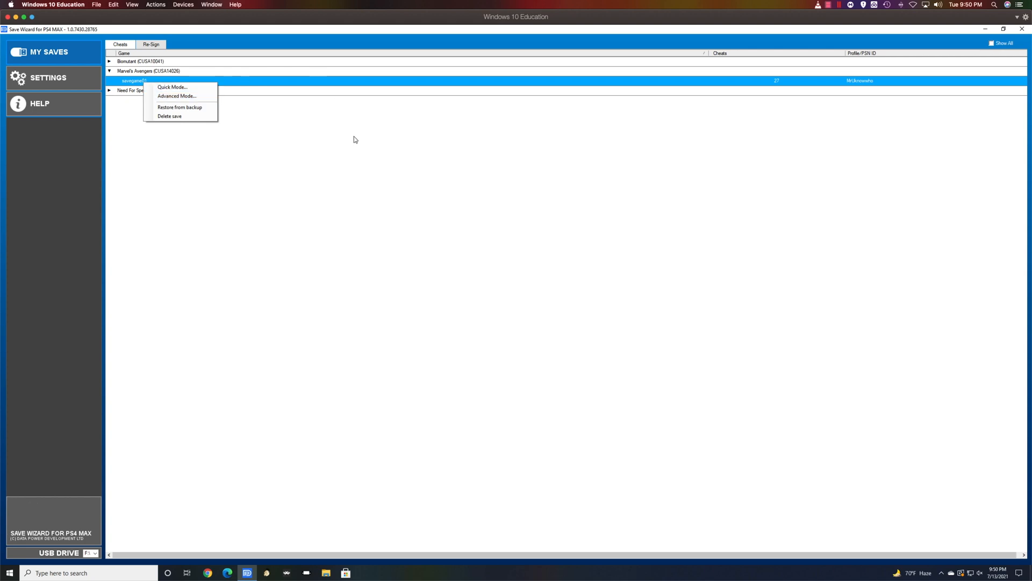
mouse_move(319, 219)
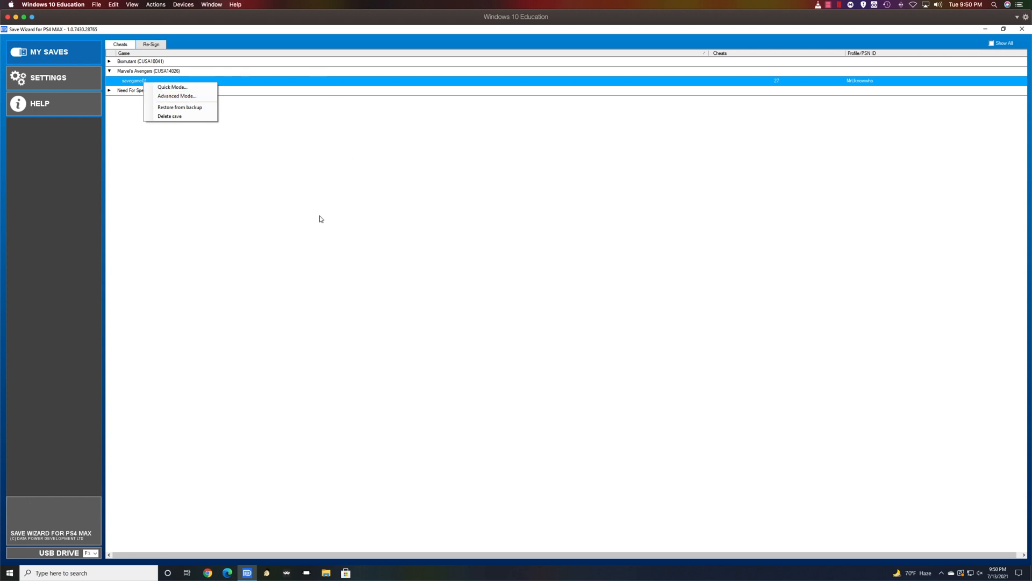
mouse_move(367, 204)
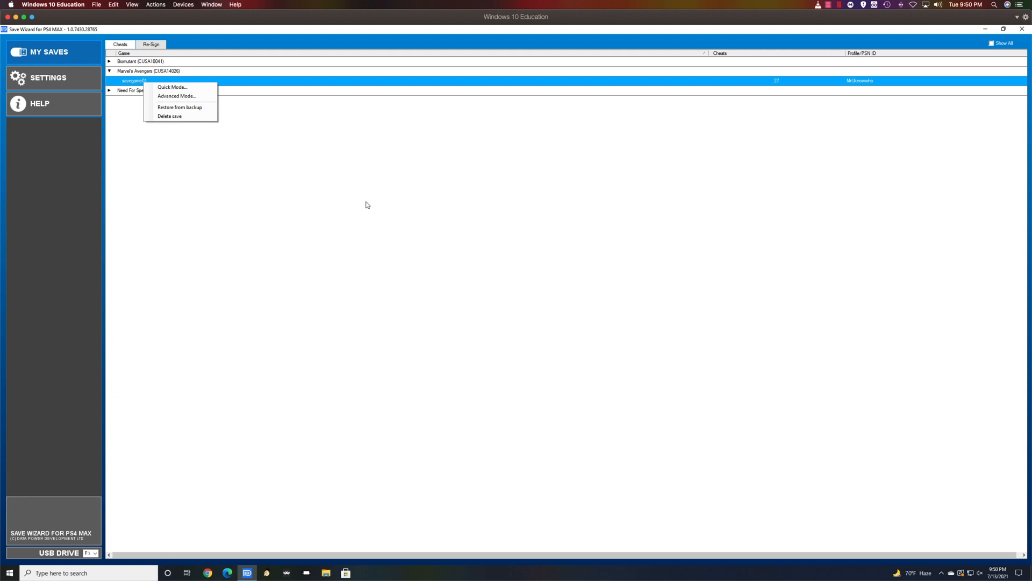
mouse_move(324, 152)
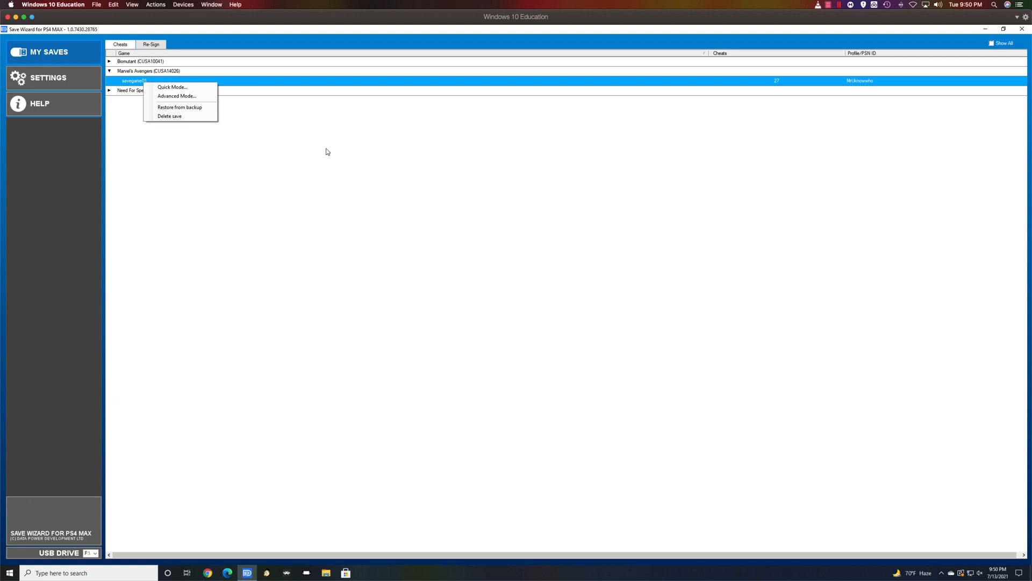
mouse_move(129, 104)
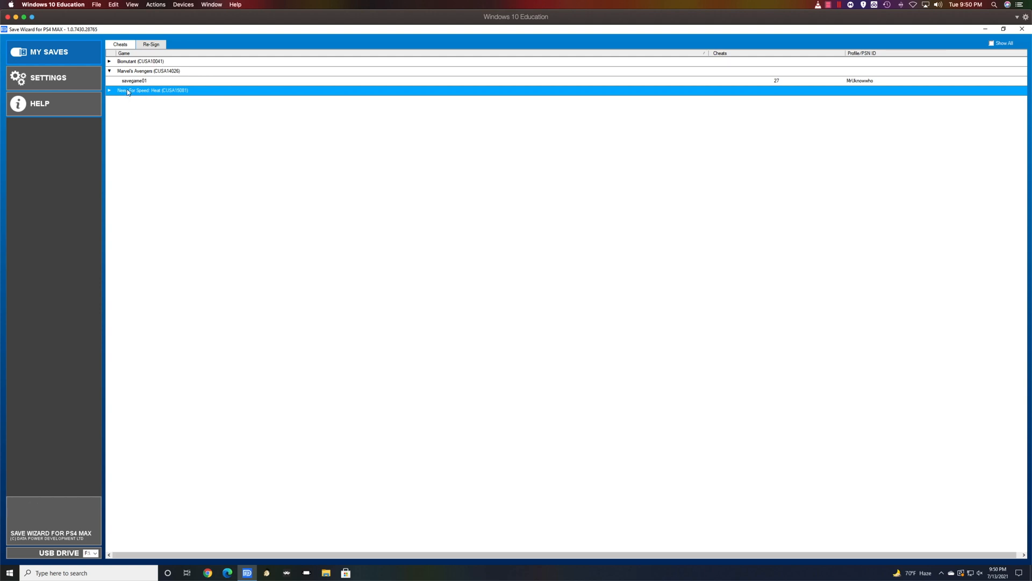
mouse_move(112, 95)
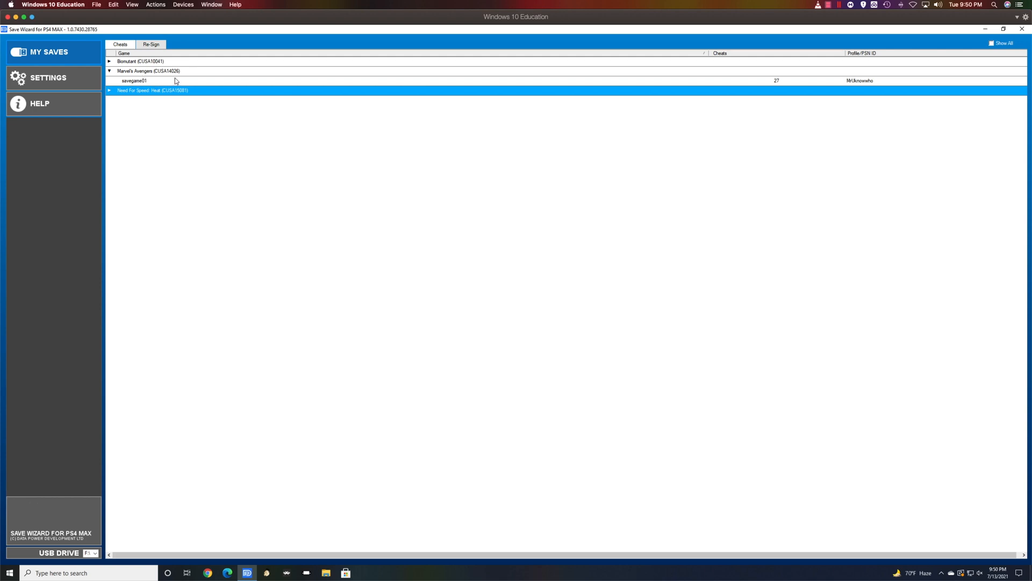
mouse_move(673, 212)
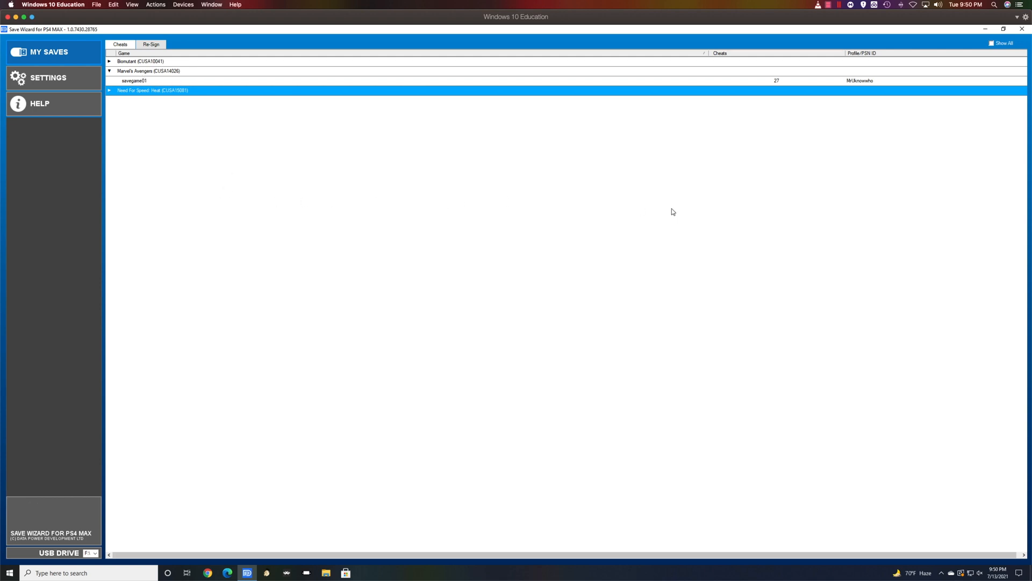
mouse_move(472, 181)
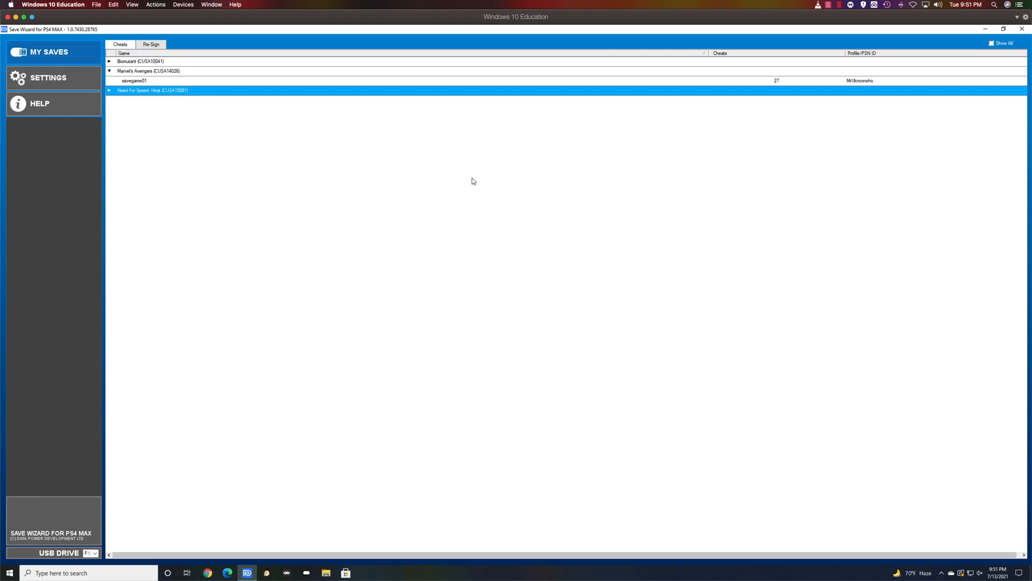
mouse_move(684, 183)
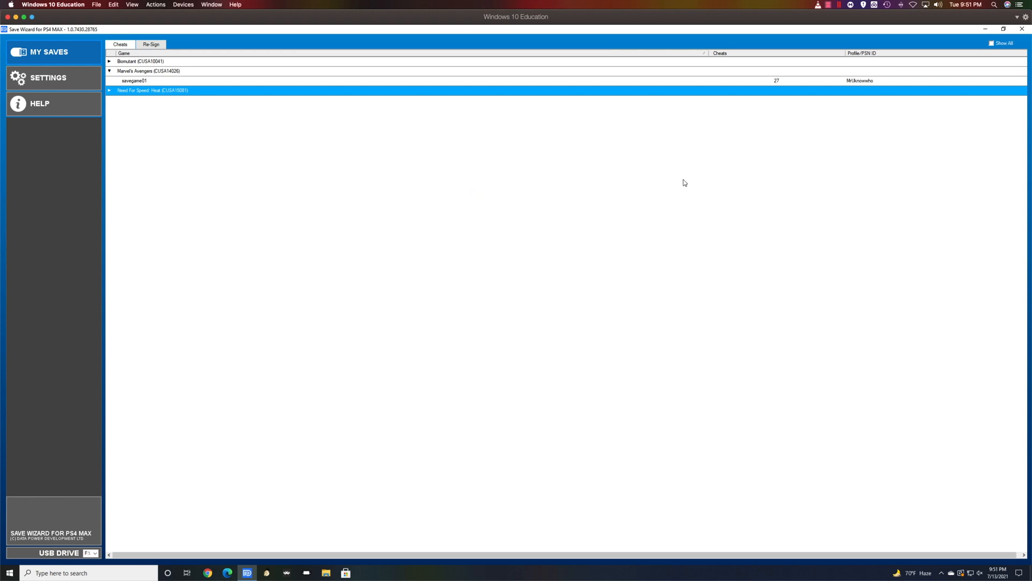
mouse_move(817, 290)
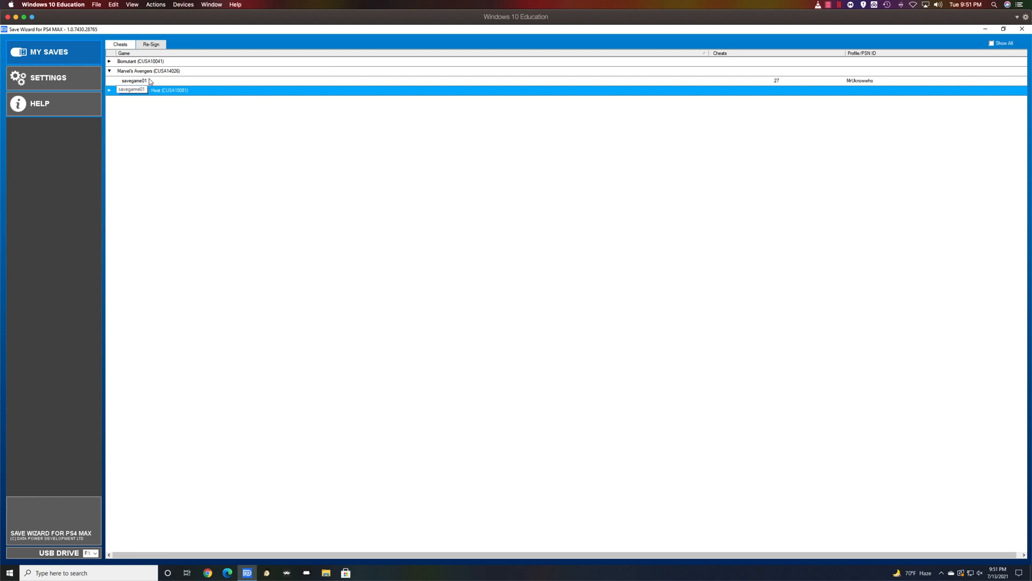
double_click(133, 80)
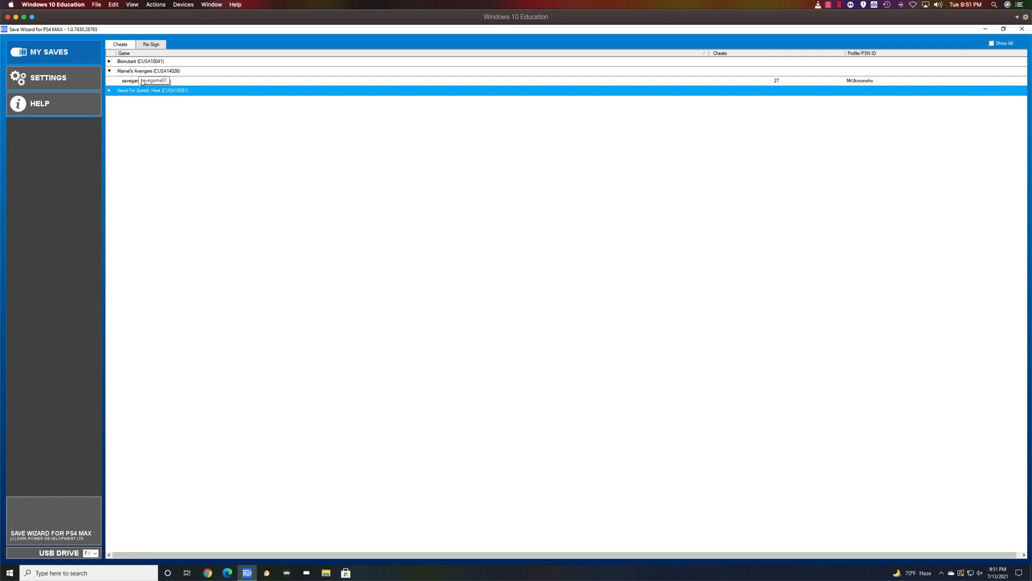
right_click(152, 80)
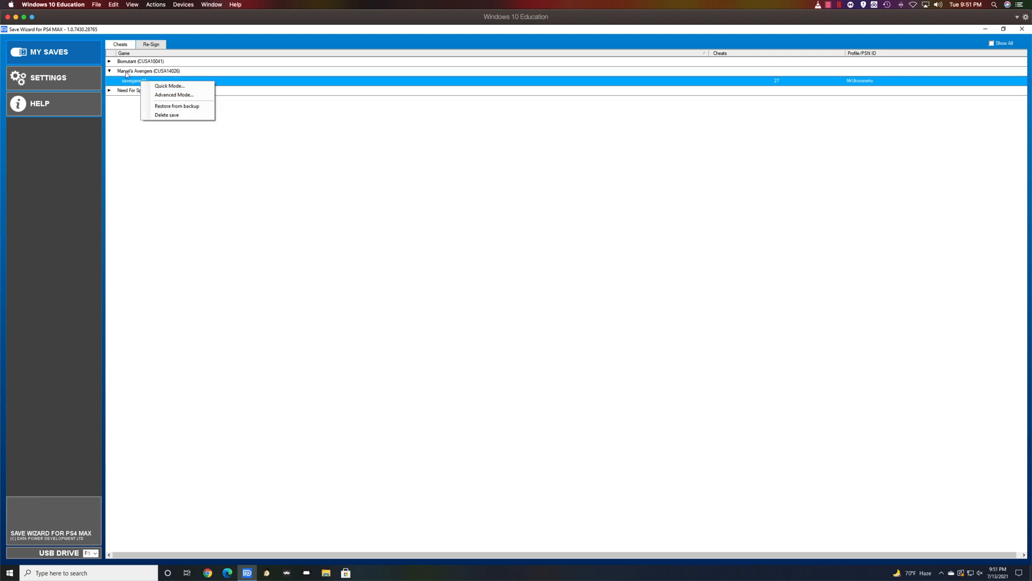
mouse_move(139, 67)
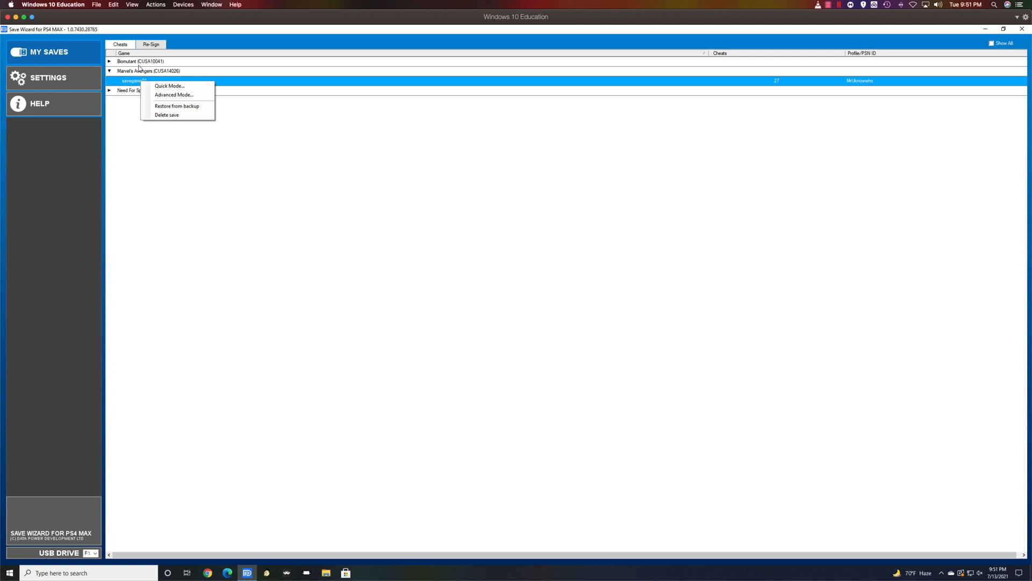
mouse_move(157, 84)
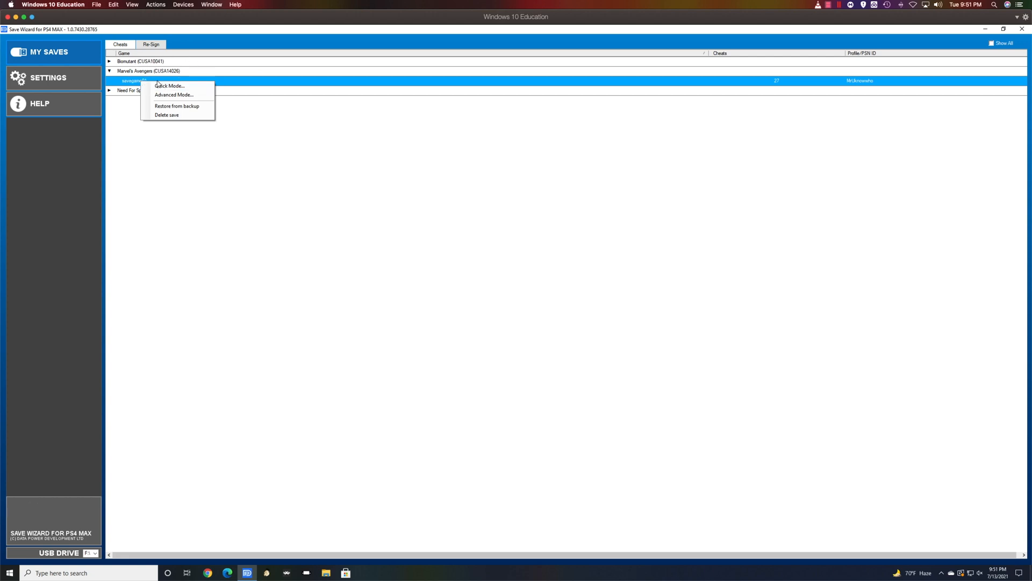
mouse_move(174, 95)
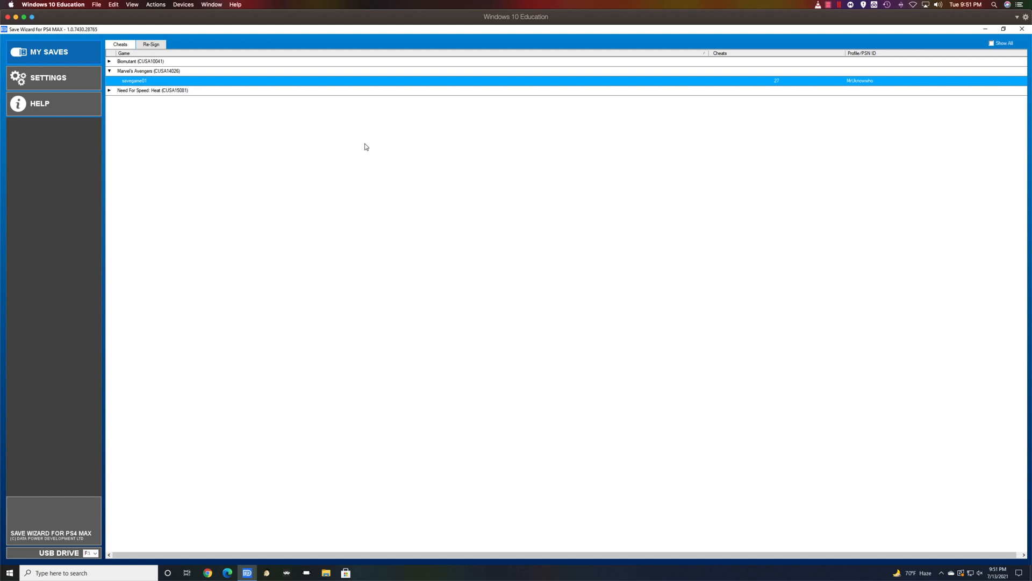
mouse_move(360, 143)
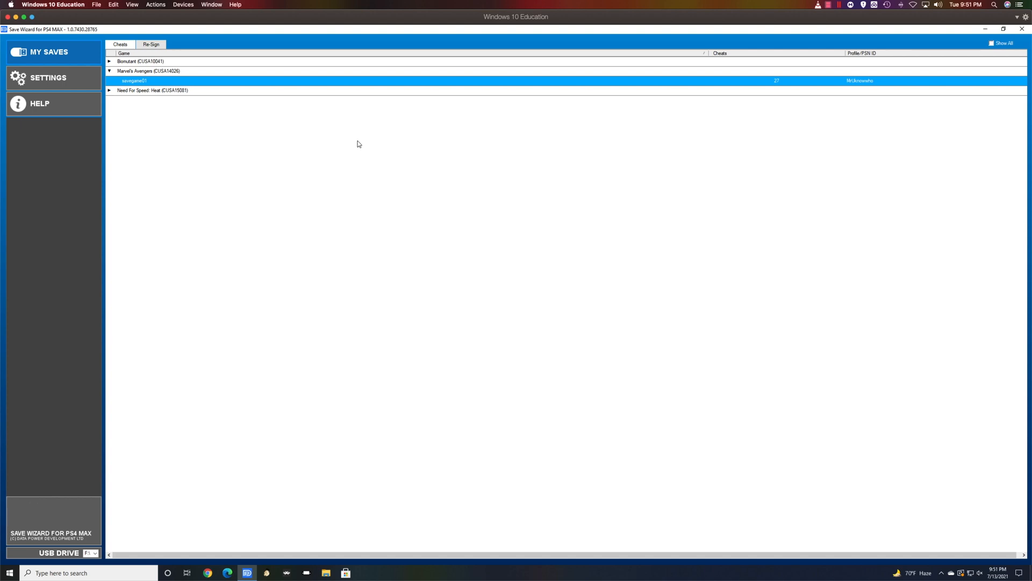